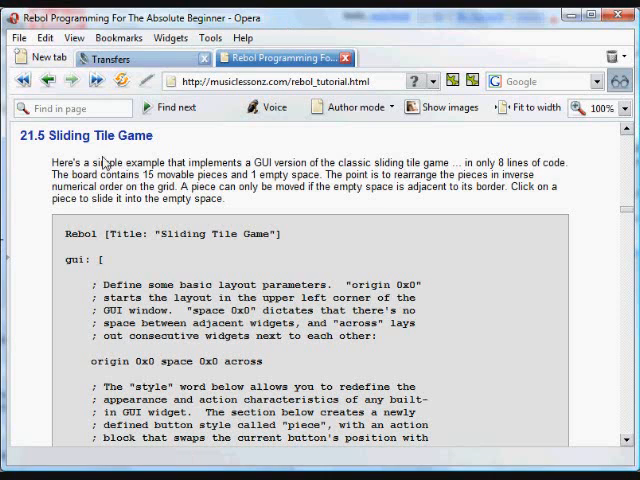
pyautogui.moveTo(28, 456)
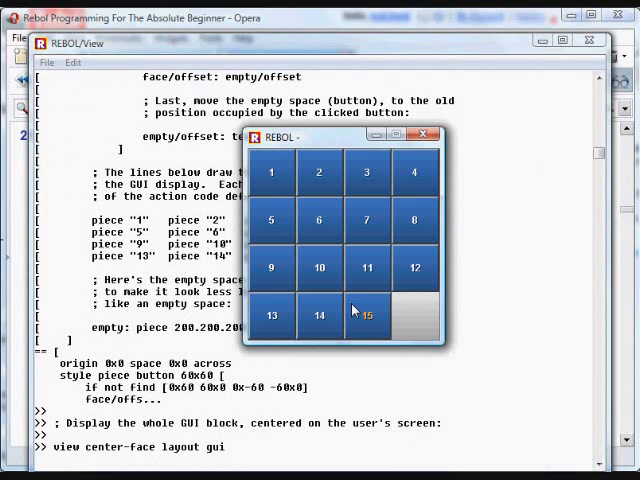
# Slide five tiles adjacent to the gap, including tile 12, then close the game window.
pyautogui.click(366, 316)
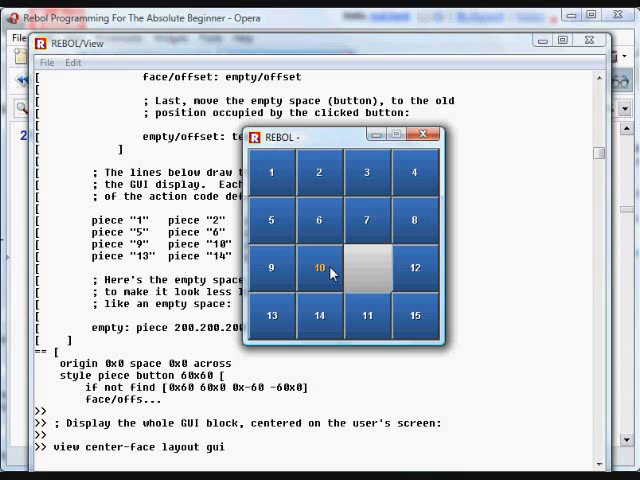
pyautogui.click(318, 268)
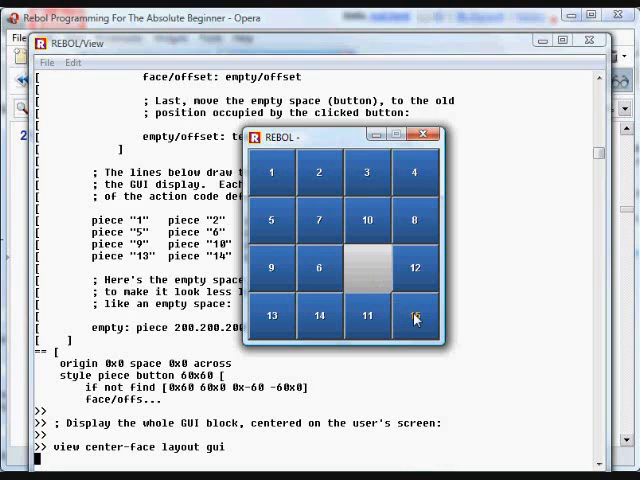
pyautogui.click(416, 316)
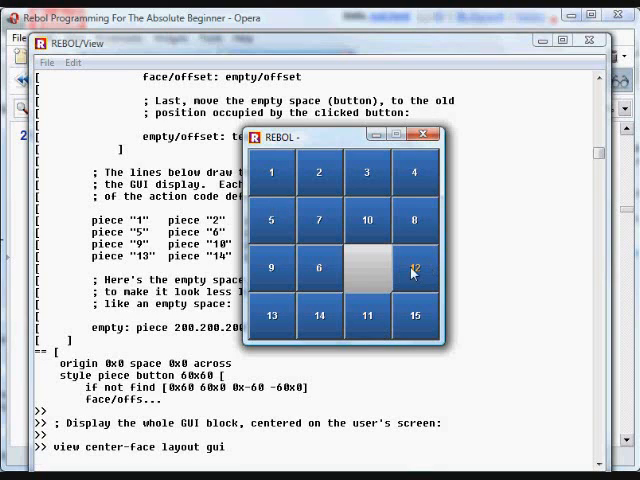
pyautogui.click(416, 268)
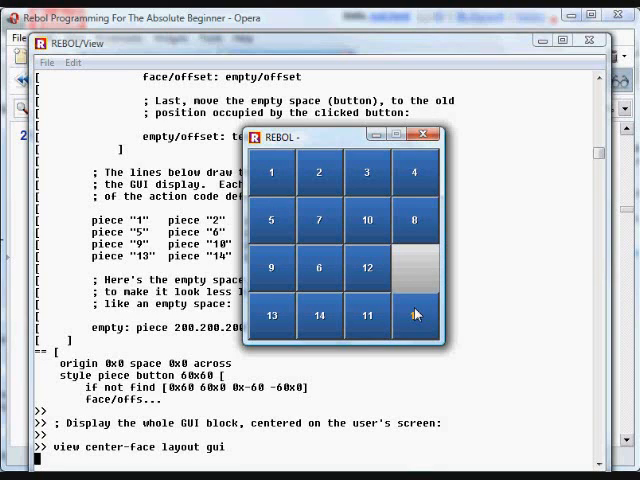
pyautogui.click(416, 314)
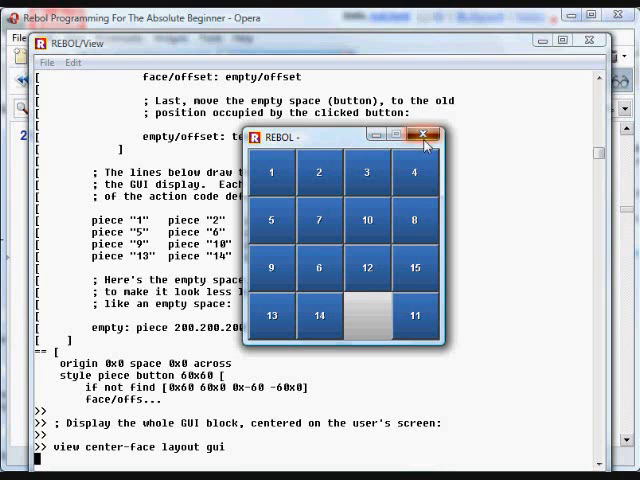
pyautogui.click(428, 132)
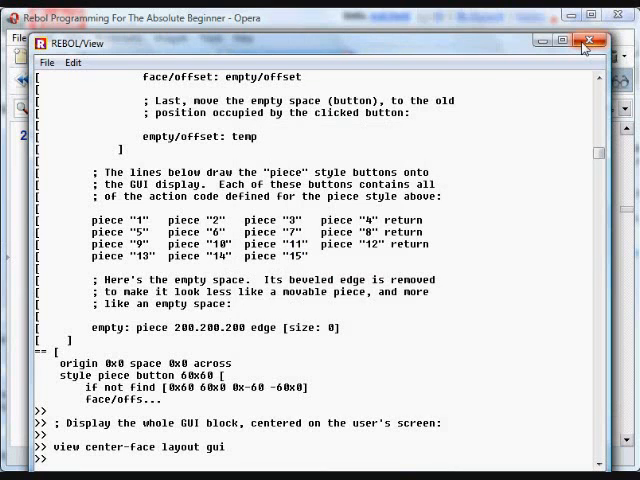
pyautogui.click(588, 42)
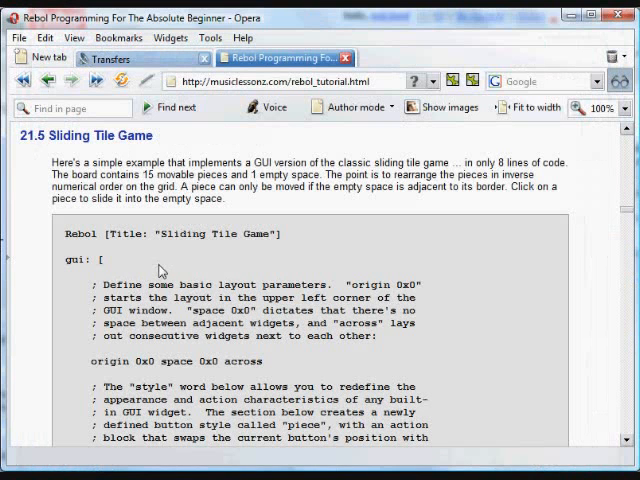
pyautogui.moveTo(76, 290)
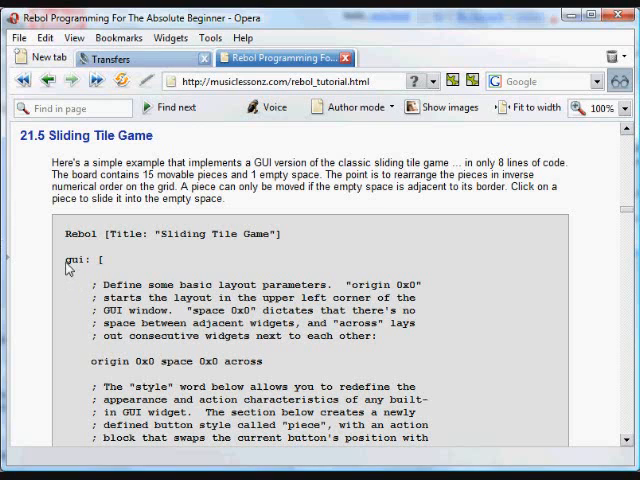
pyautogui.doubleClick(76, 260)
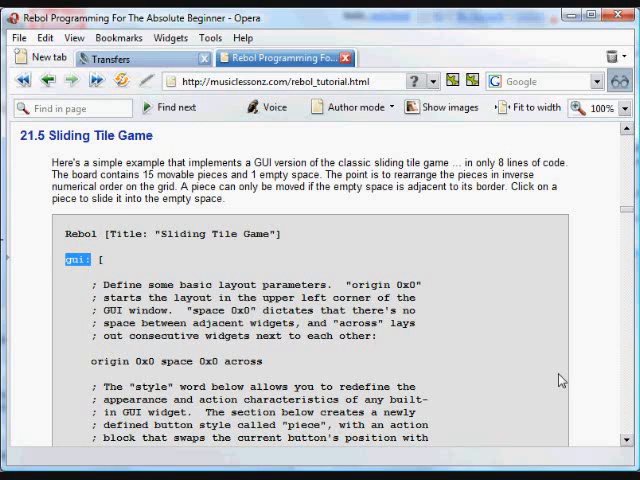
pyautogui.scroll(-3)
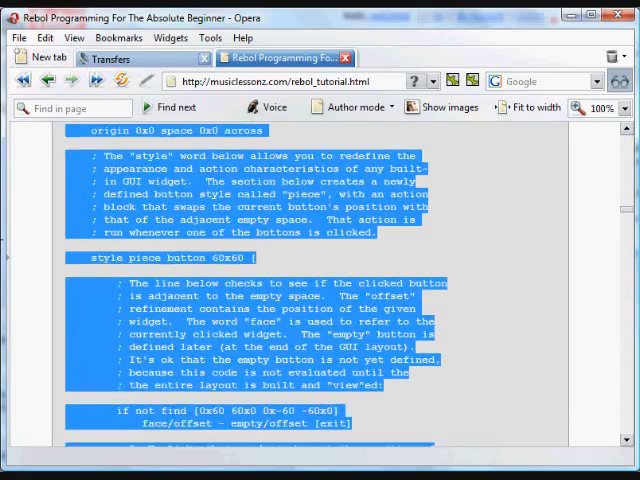
pyautogui.scroll(-3)
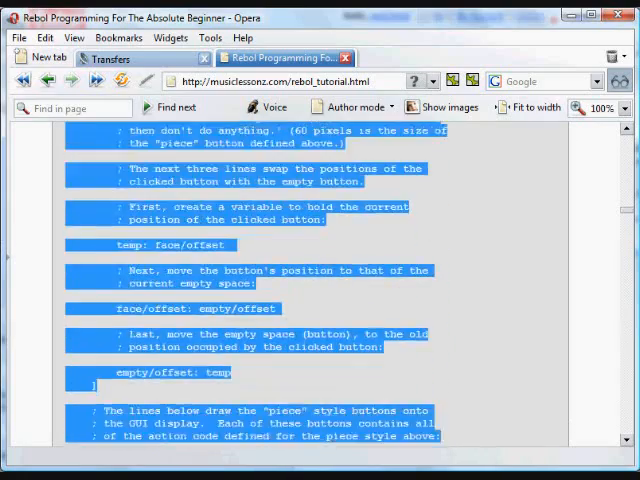
pyautogui.scroll(-3)
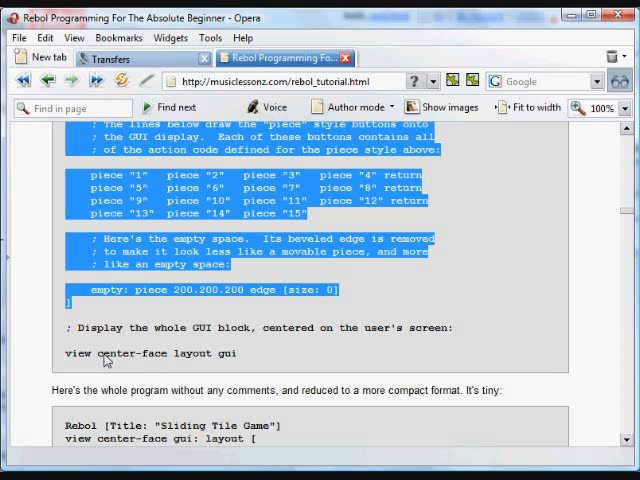
pyautogui.moveTo(58, 378)
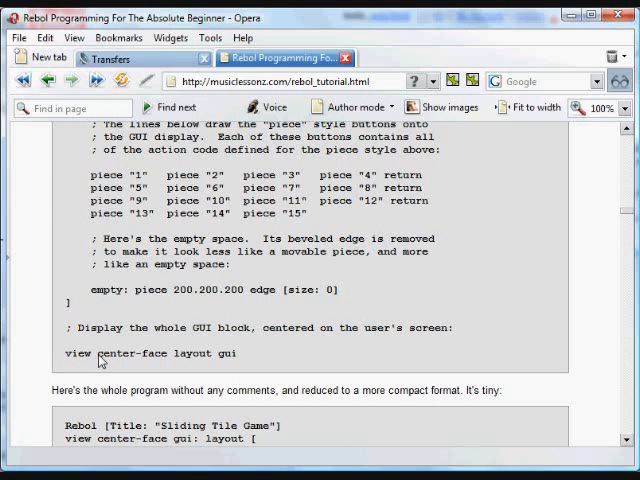
pyautogui.doubleClick(132, 352)
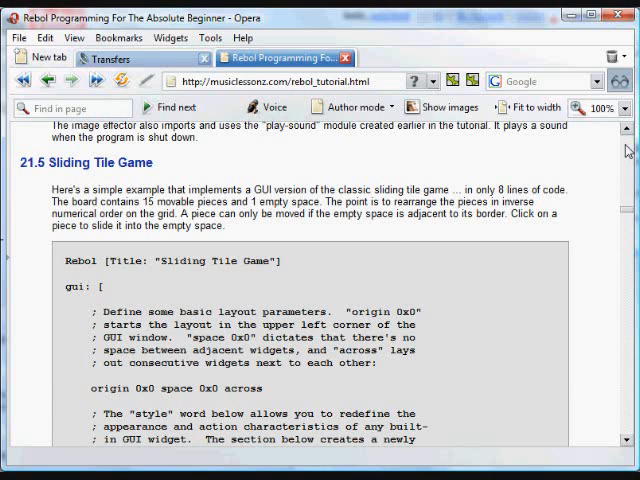
pyautogui.moveTo(628, 148)
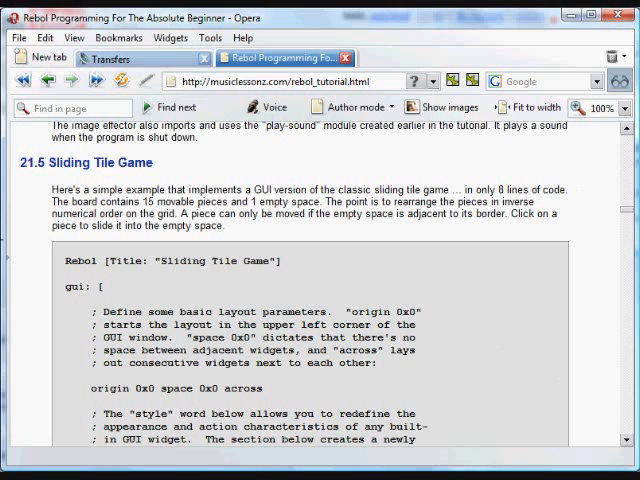
pyautogui.scroll(-3)
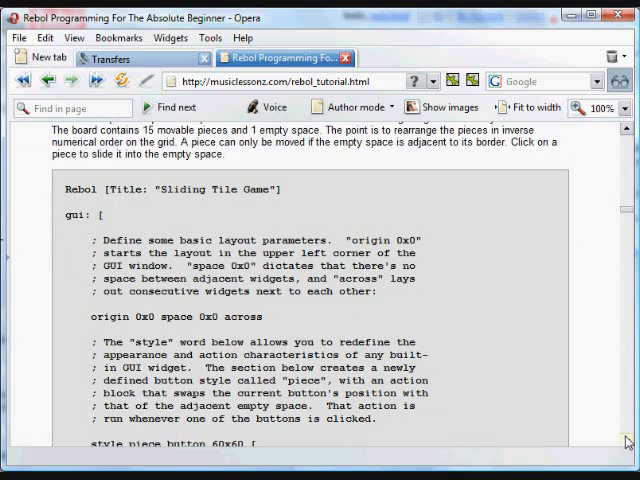
pyautogui.scroll(-3)
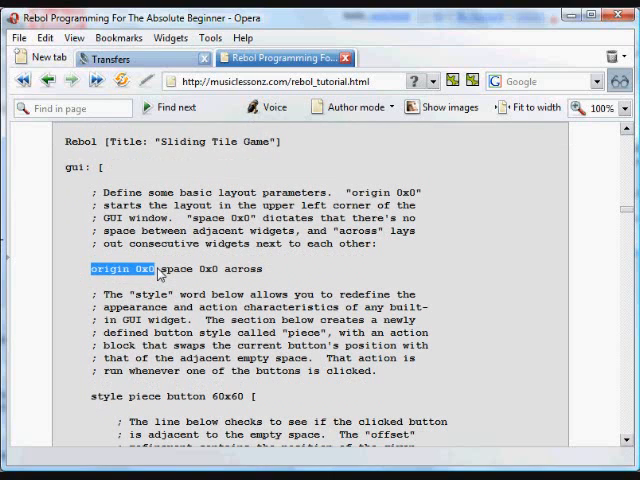
pyautogui.moveTo(224, 278)
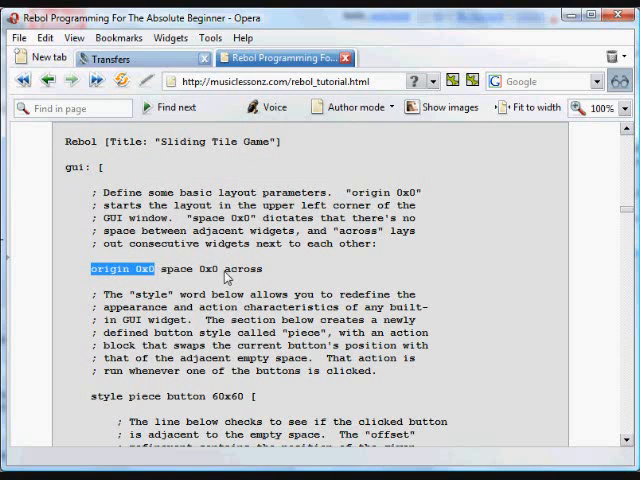
pyautogui.moveTo(224, 280)
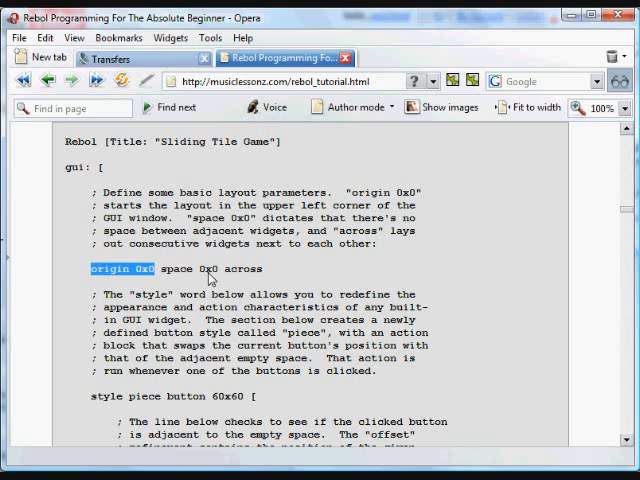
pyautogui.moveTo(210, 278)
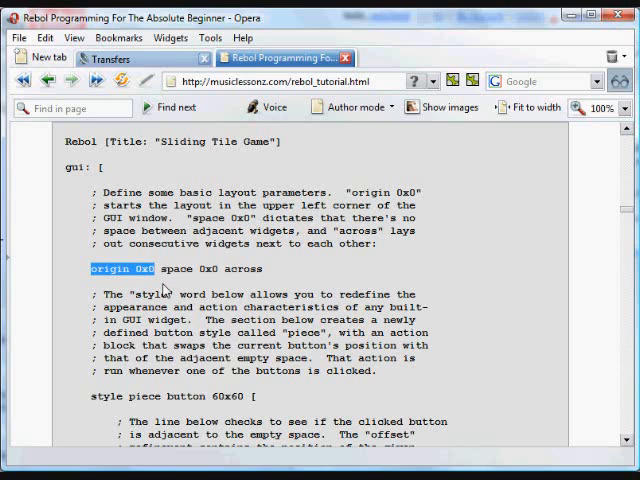
pyautogui.moveTo(156, 284)
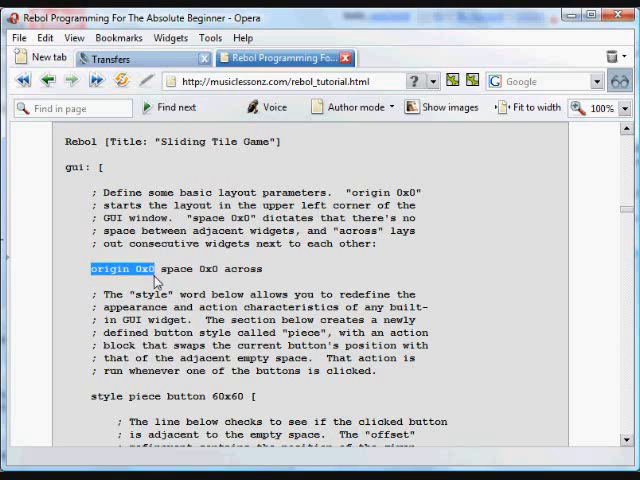
pyautogui.moveTo(170, 376)
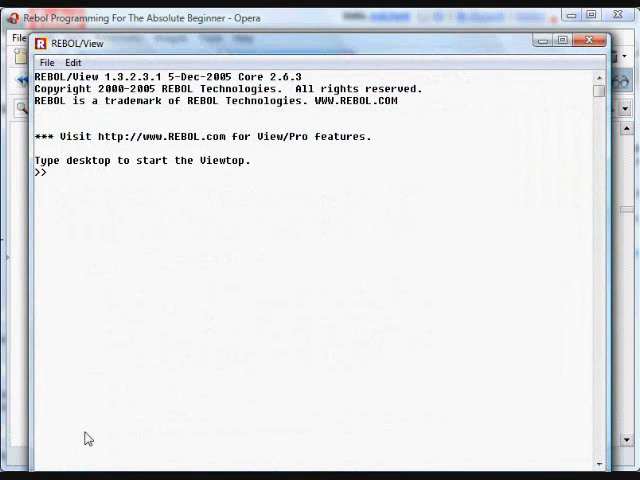
# Run 'view layout [button]' to show a one-button window, then dismiss it.
pyautogui.write('view lay')
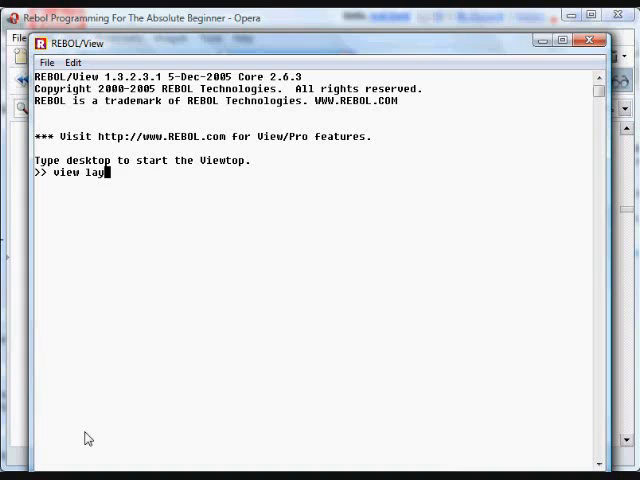
pyautogui.write('out []')
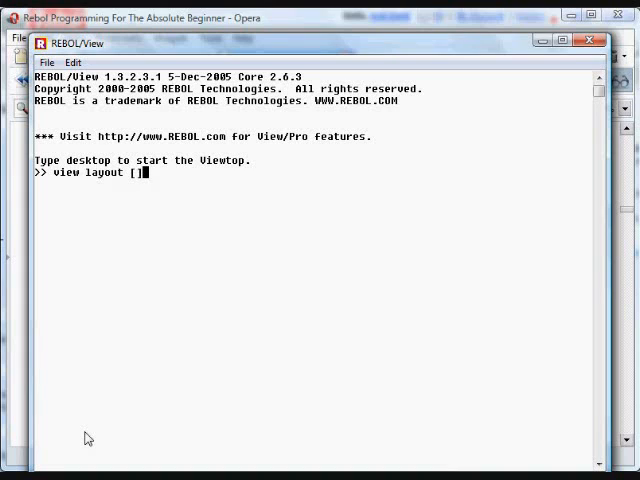
pyautogui.write('button')
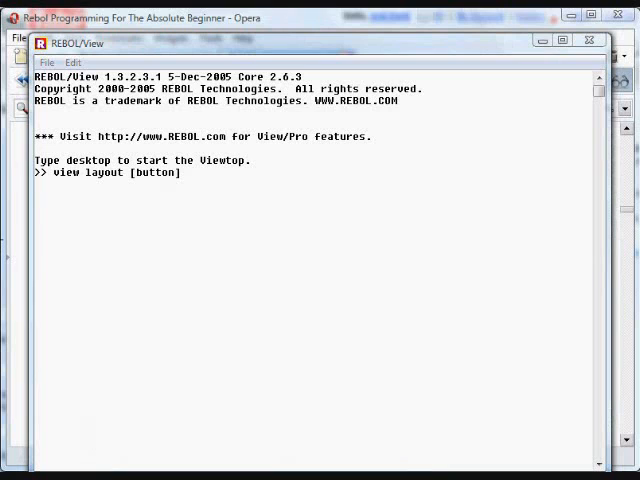
pyautogui.press('Return')
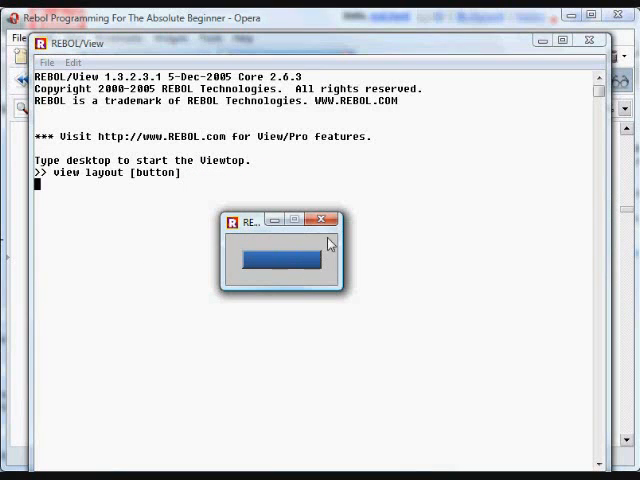
pyautogui.moveTo(328, 220)
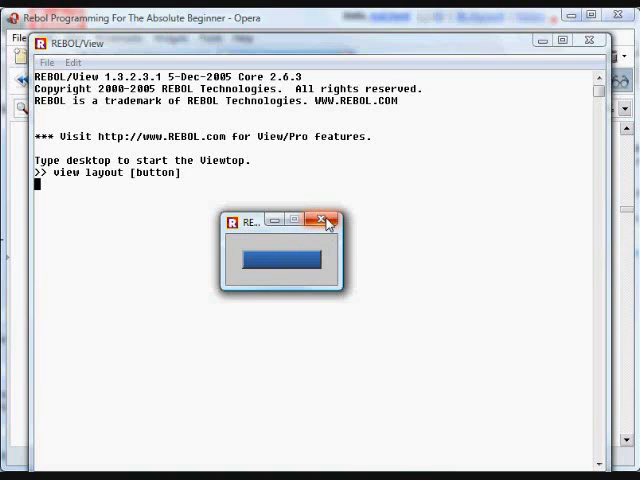
pyautogui.click(328, 222)
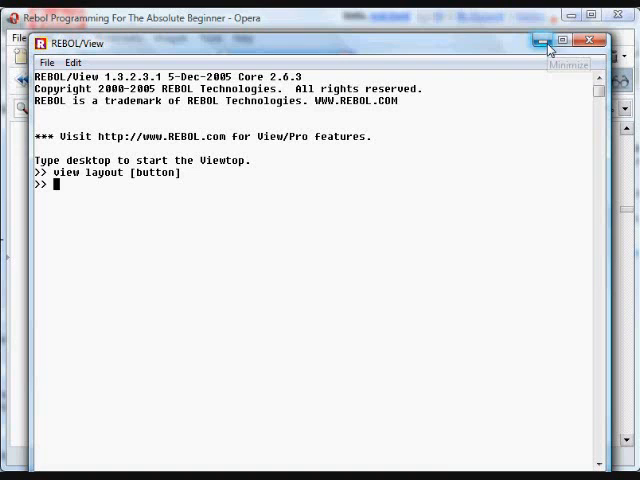
pyautogui.moveTo(584, 40)
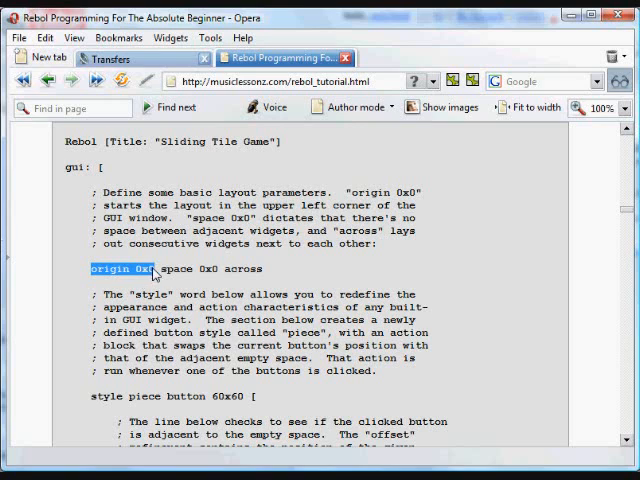
pyautogui.click(160, 268)
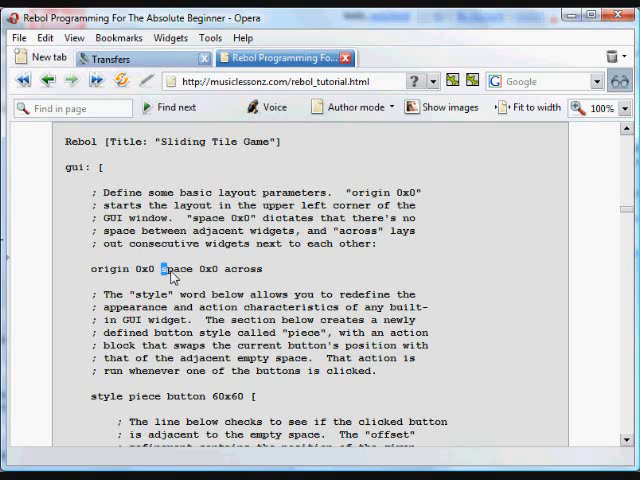
pyautogui.doubleClick(190, 268)
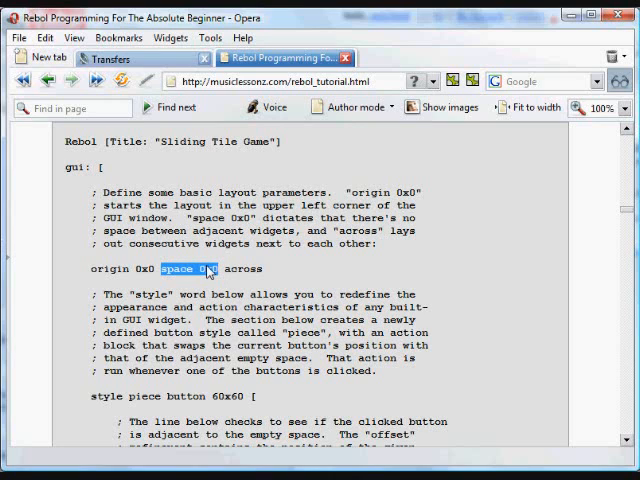
pyautogui.moveTo(218, 292)
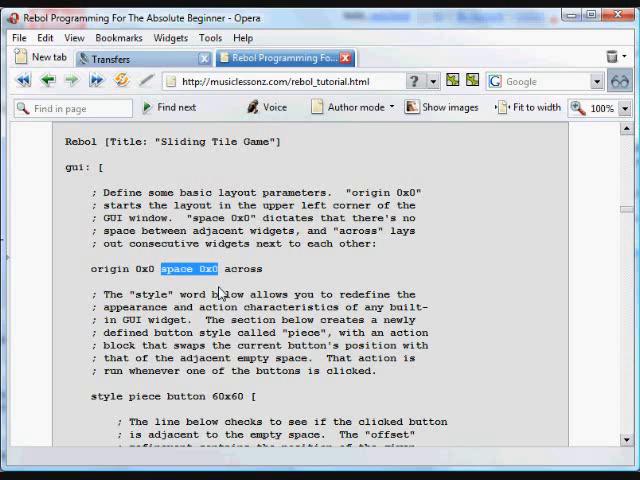
pyautogui.moveTo(240, 302)
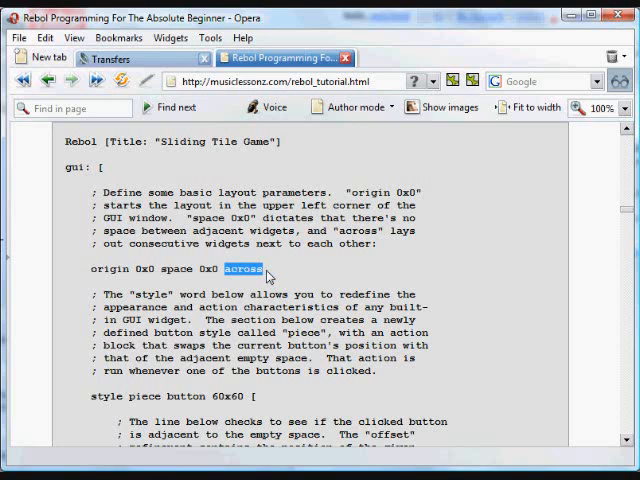
pyautogui.moveTo(284, 280)
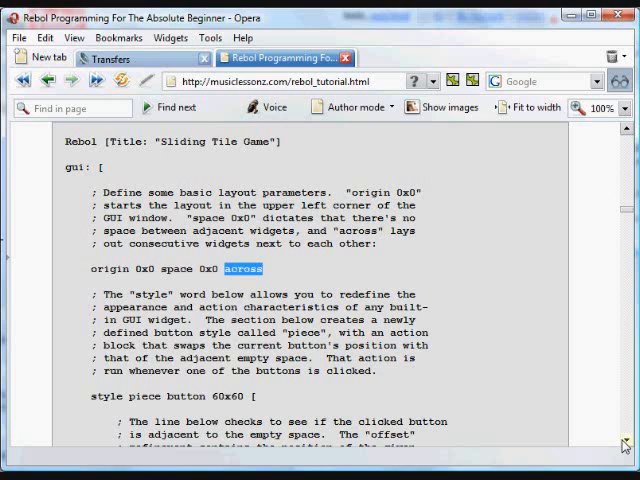
pyautogui.scroll(-3)
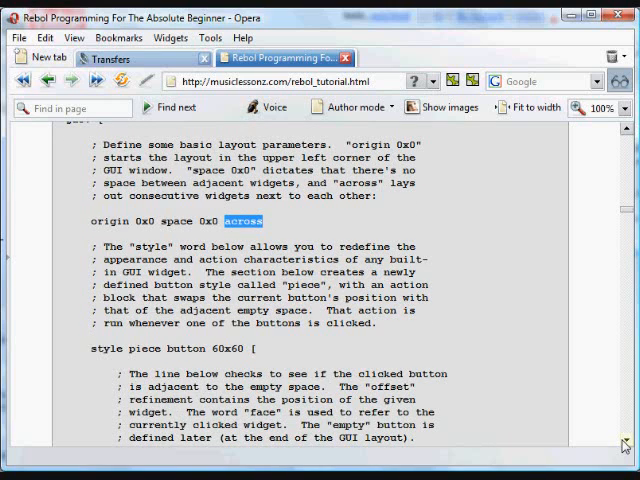
pyautogui.scroll(-3)
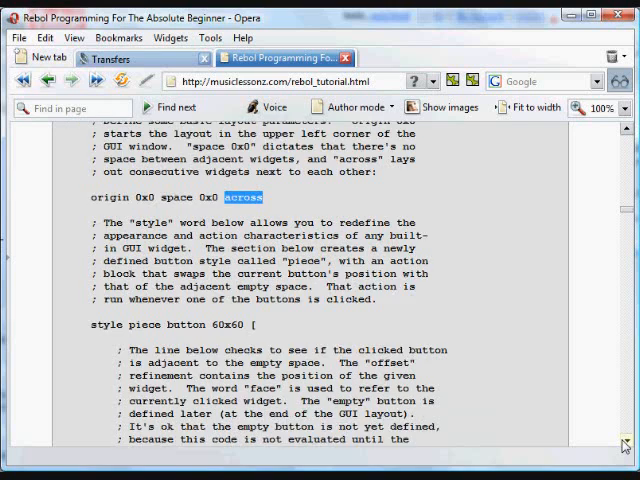
pyautogui.scroll(-3)
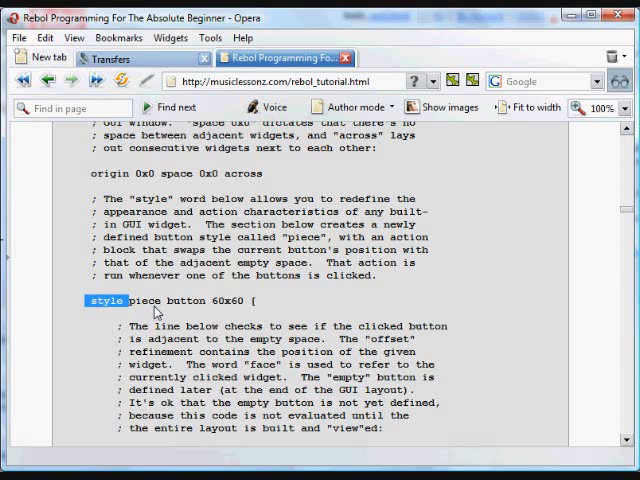
pyautogui.moveTo(150, 300); pyautogui.dragTo(230, 300)
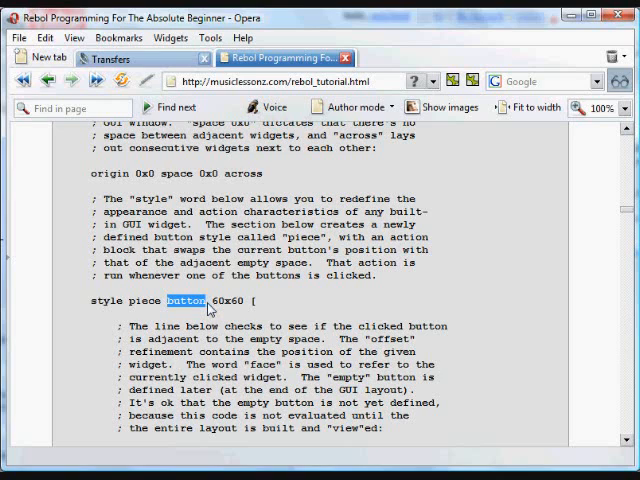
pyautogui.moveTo(144, 330)
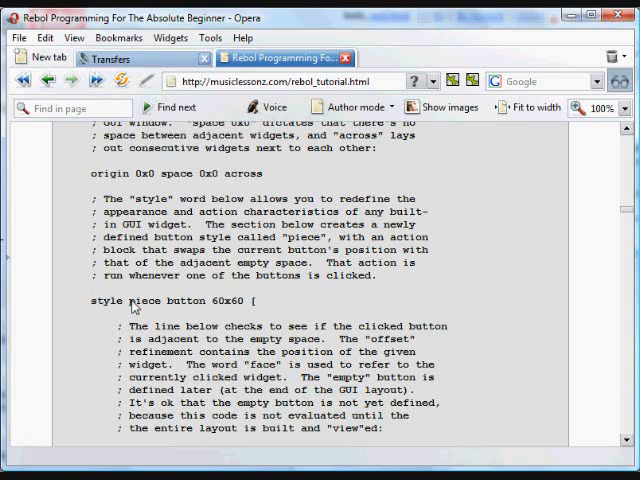
pyautogui.doubleClick(148, 300)
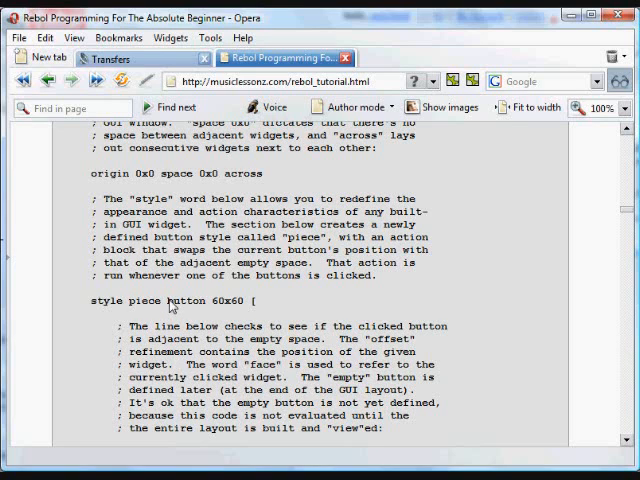
pyautogui.doubleClick(196, 300)
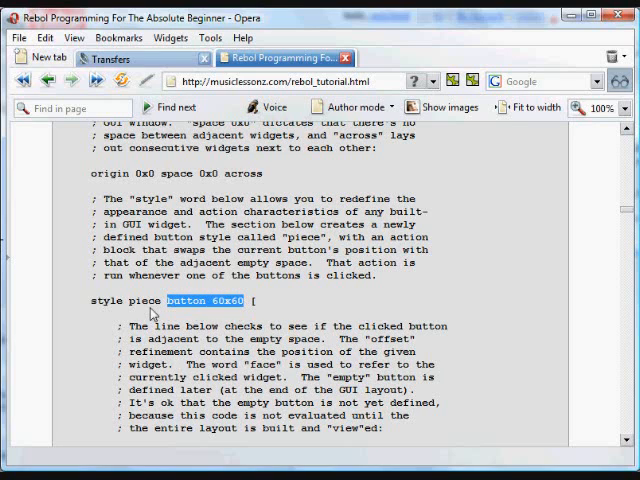
pyautogui.moveTo(220, 312)
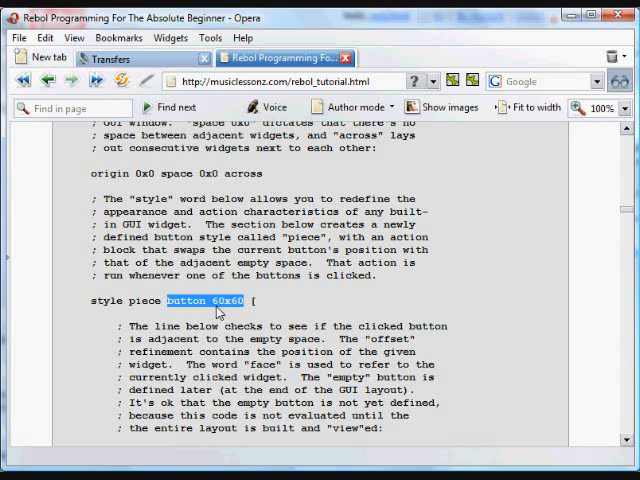
pyautogui.moveTo(212, 310)
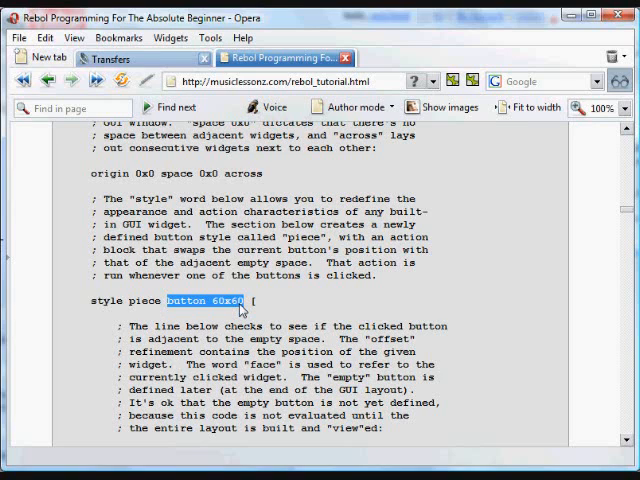
pyautogui.moveTo(340, 330)
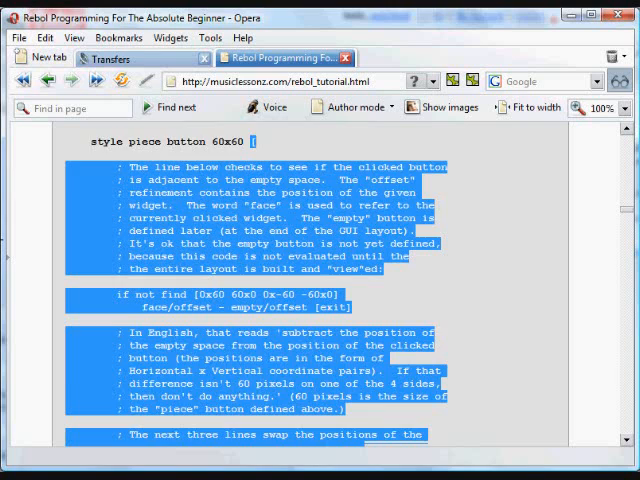
pyautogui.scroll(-3)
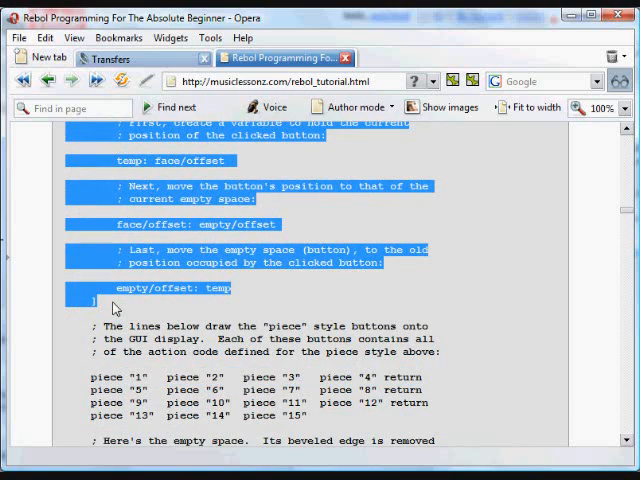
pyautogui.scroll(3)
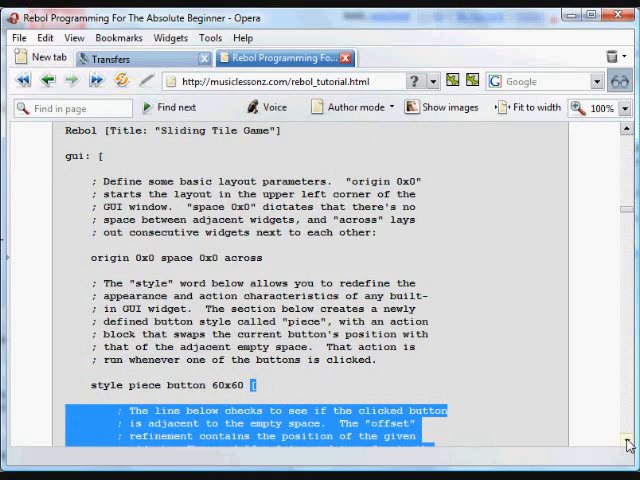
pyautogui.scroll(-3)
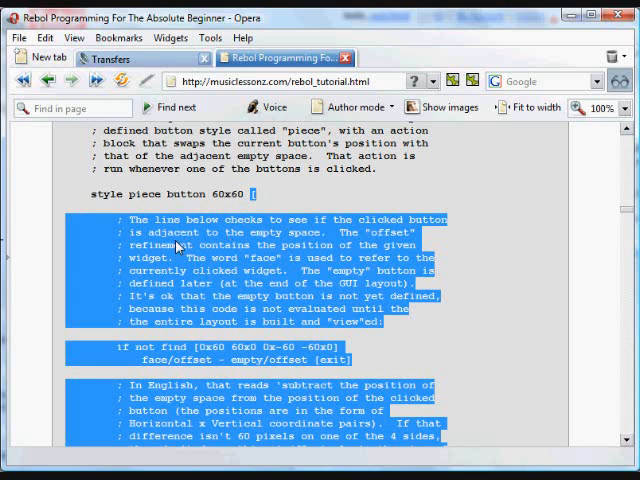
pyautogui.moveTo(264, 368)
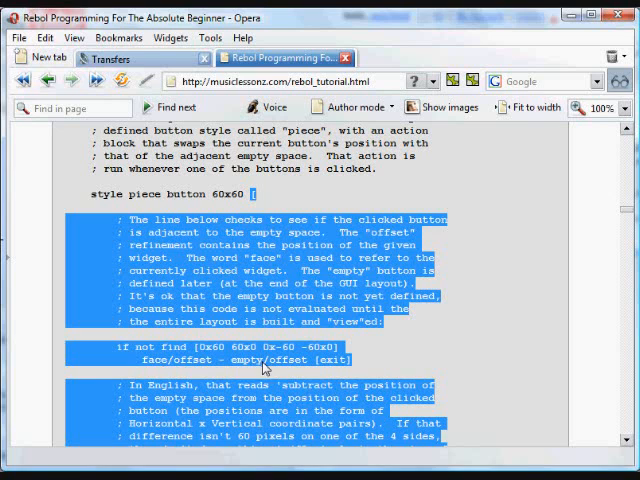
pyautogui.scroll(-3)
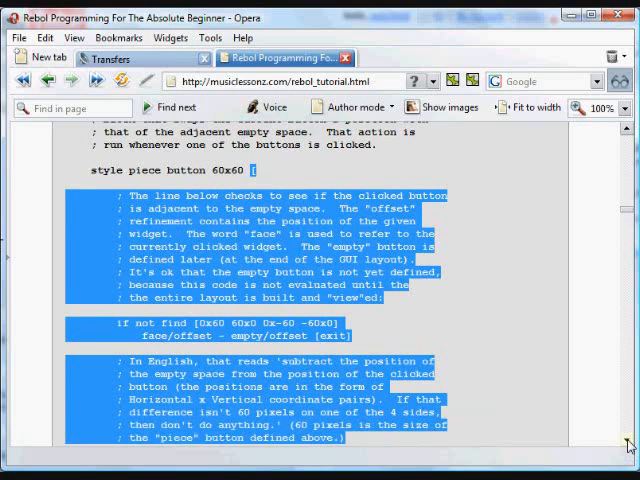
pyautogui.scroll(-3)
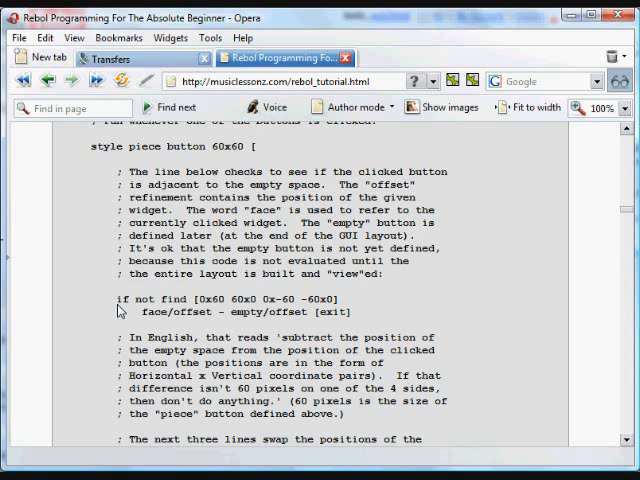
pyautogui.doubleClick(136, 300)
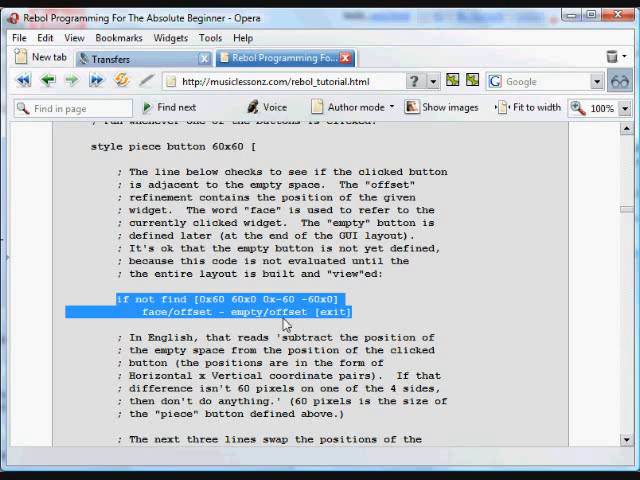
pyautogui.moveTo(126, 316)
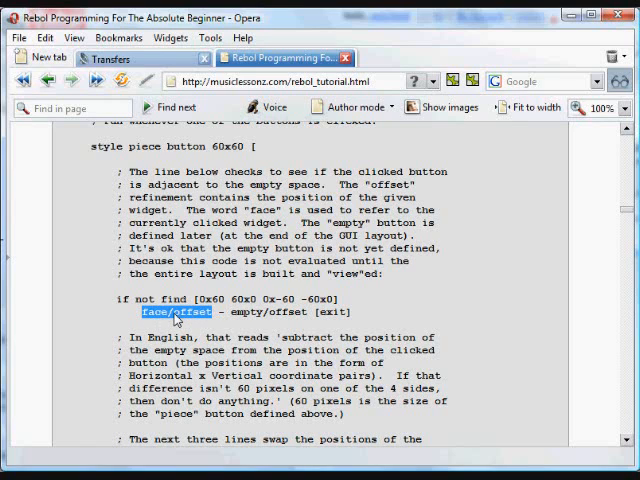
pyautogui.moveTo(176, 320)
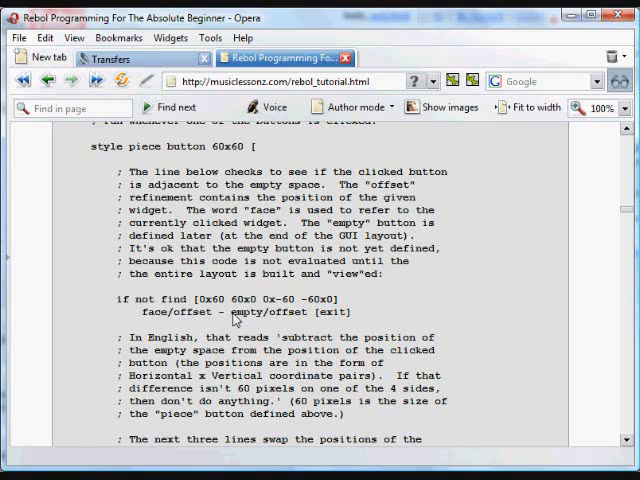
pyautogui.doubleClick(258, 312)
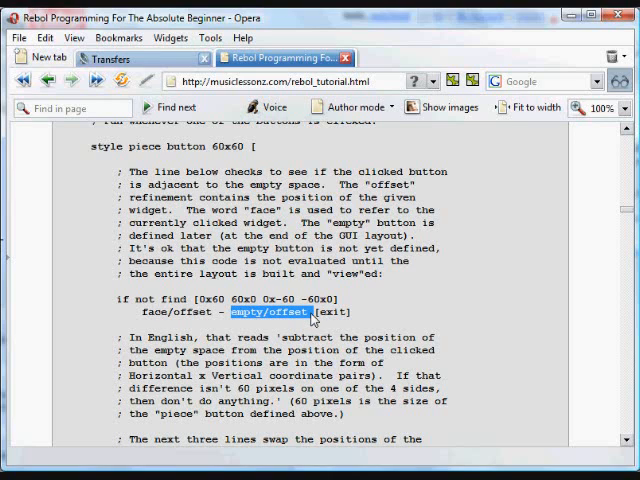
pyautogui.moveTo(248, 322)
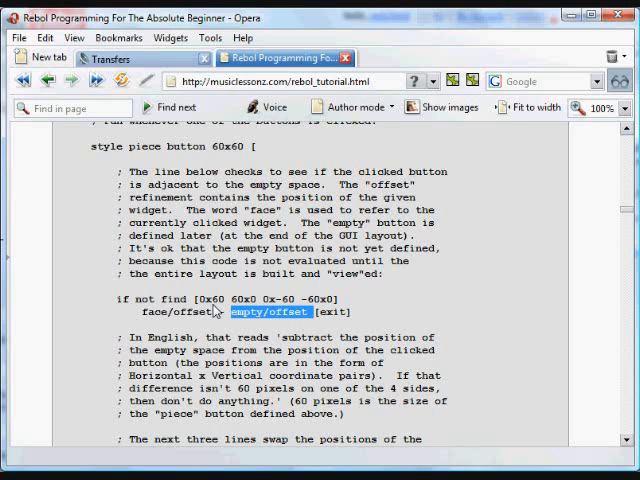
pyautogui.moveTo(210, 308)
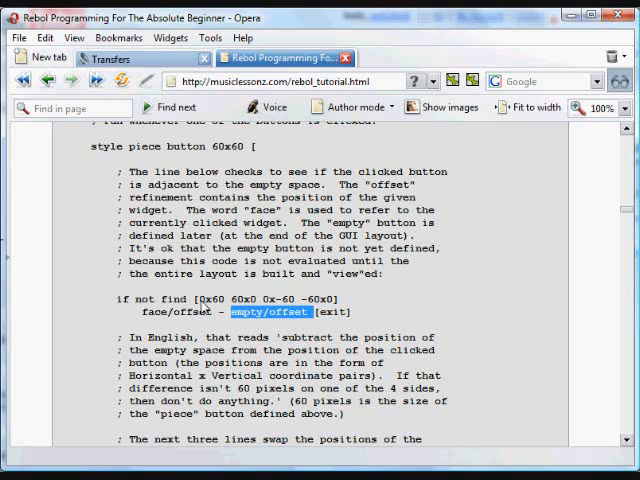
pyautogui.moveTo(204, 308)
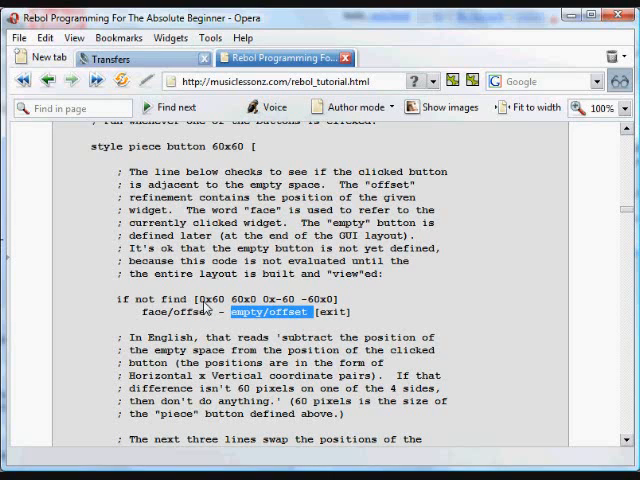
pyautogui.moveTo(284, 324)
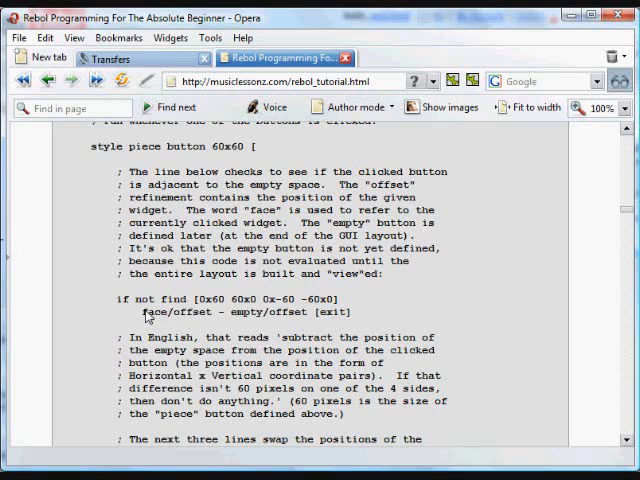
pyautogui.doubleClick(170, 312)
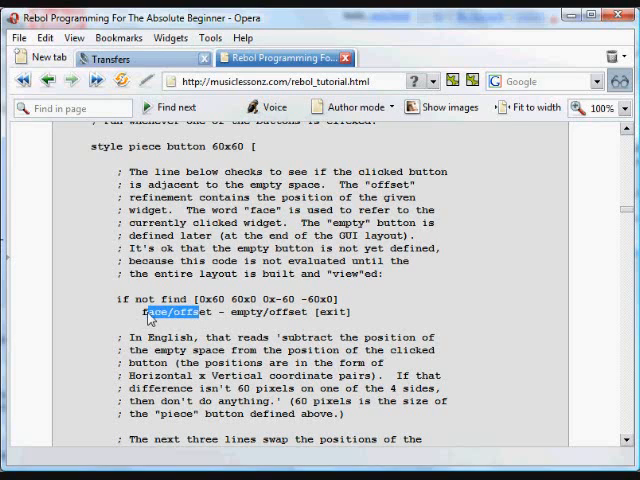
pyautogui.moveTo(150, 312); pyautogui.dragTo(290, 312)
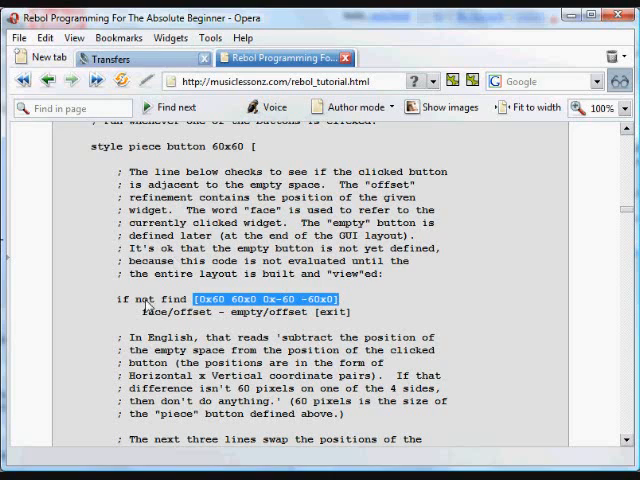
pyautogui.moveTo(298, 338)
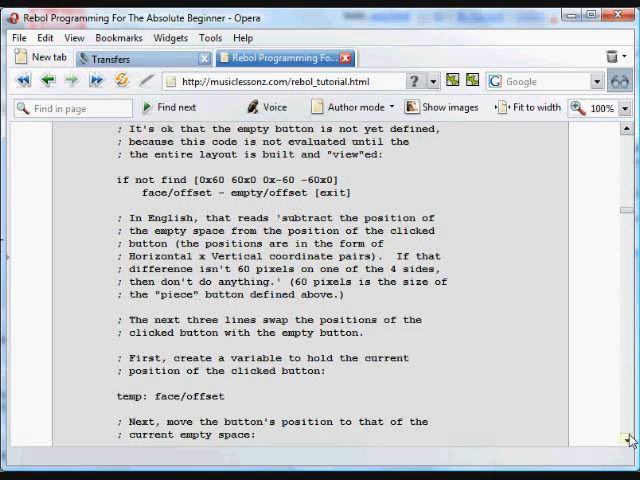
pyautogui.scroll(-3)
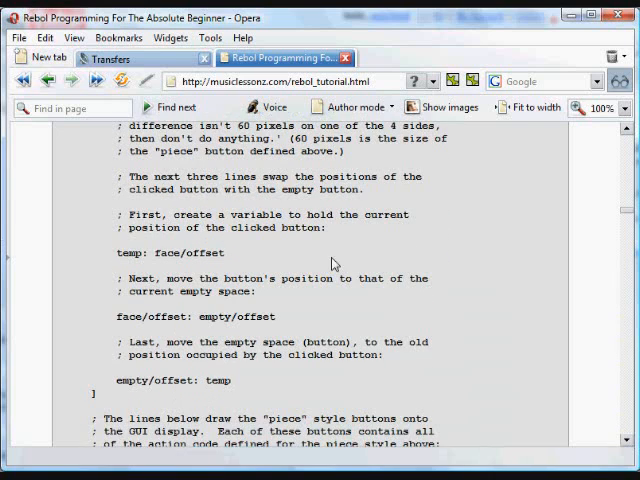
pyautogui.moveTo(116, 192)
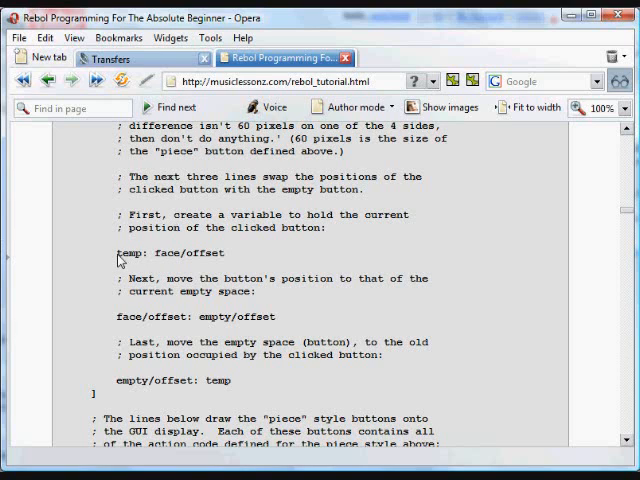
pyautogui.doubleClick(164, 252)
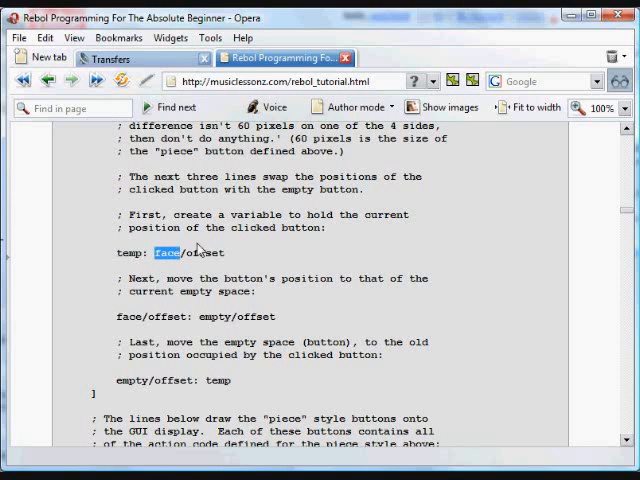
pyautogui.moveTo(156, 252); pyautogui.dragTo(210, 252)
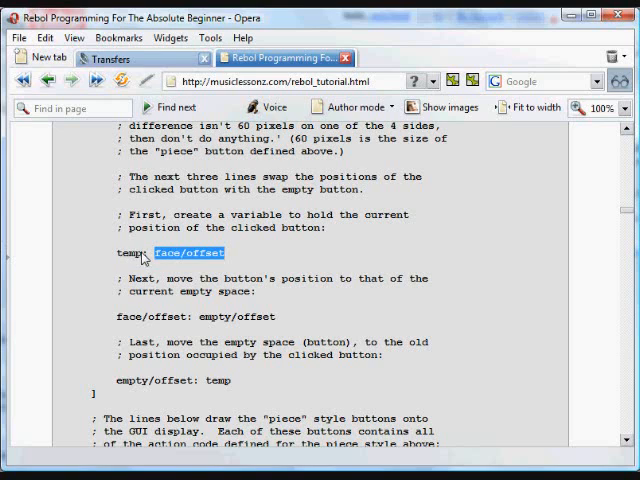
pyautogui.moveTo(112, 326)
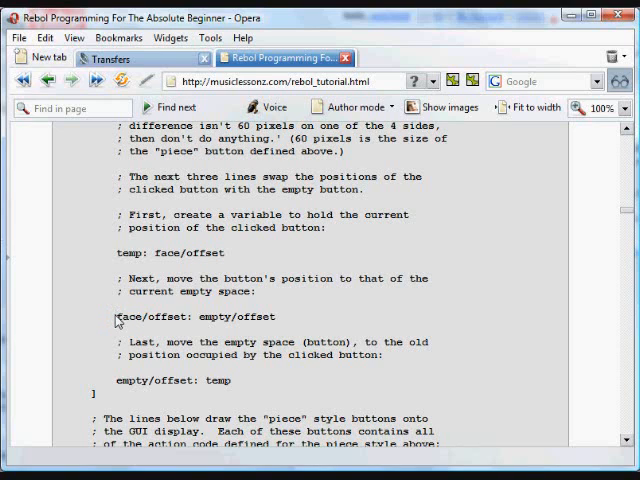
pyautogui.doubleClick(148, 316)
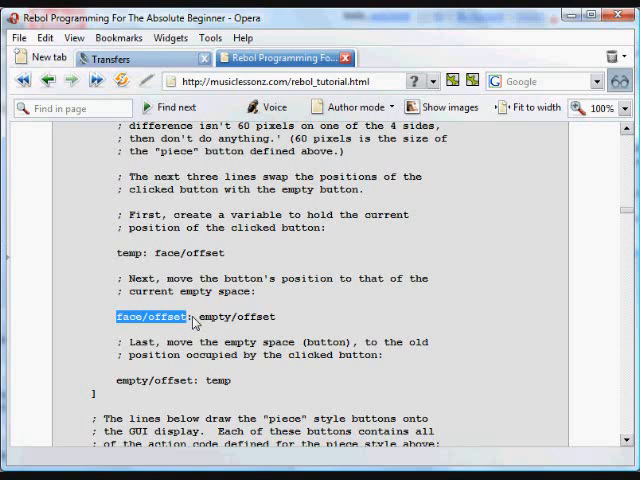
pyautogui.doubleClick(236, 316)
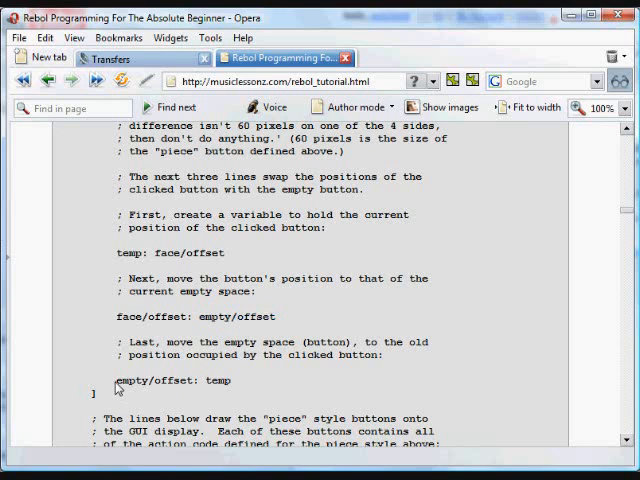
pyautogui.doubleClick(152, 380)
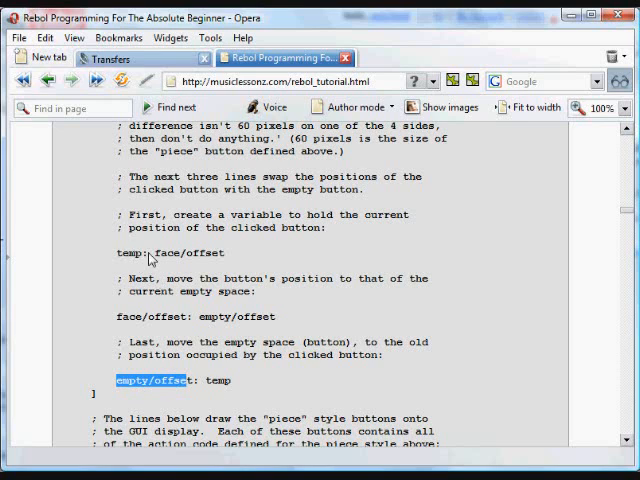
pyautogui.moveTo(248, 308)
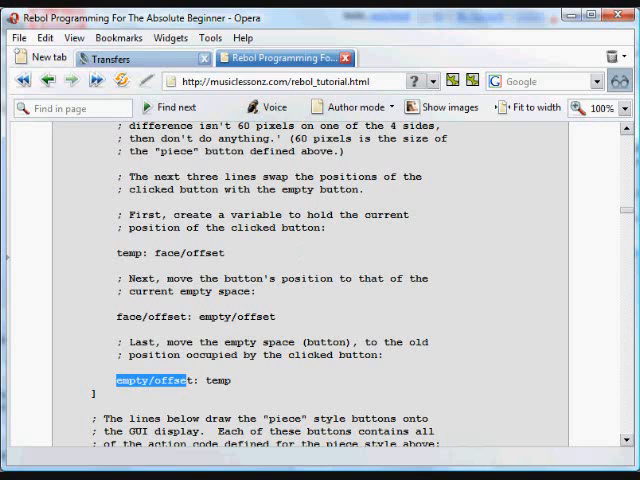
pyautogui.scroll(-3)
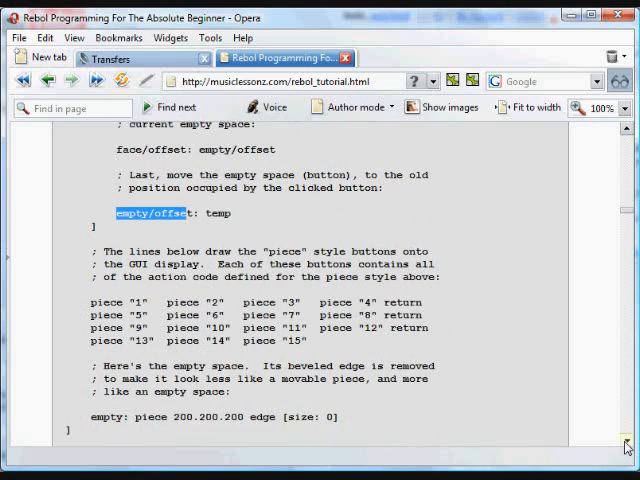
pyautogui.scroll(-3)
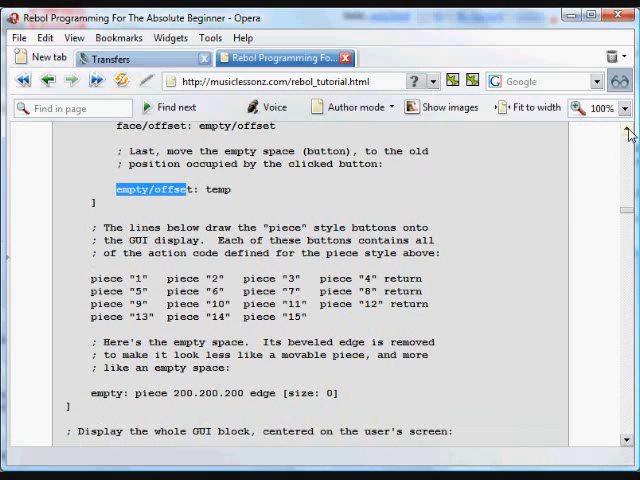
pyautogui.scroll(3)
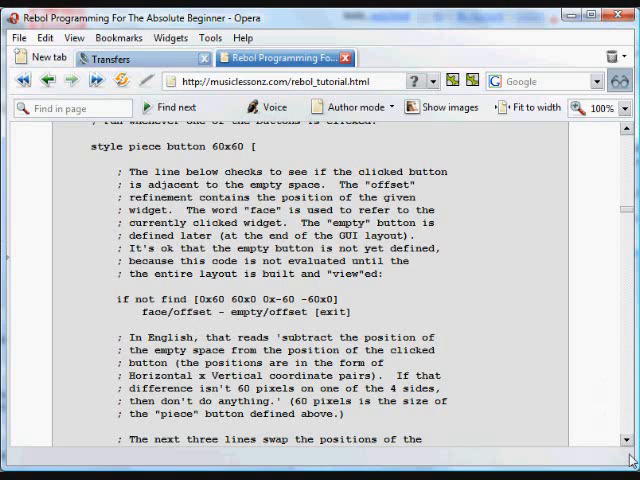
pyautogui.scroll(-3)
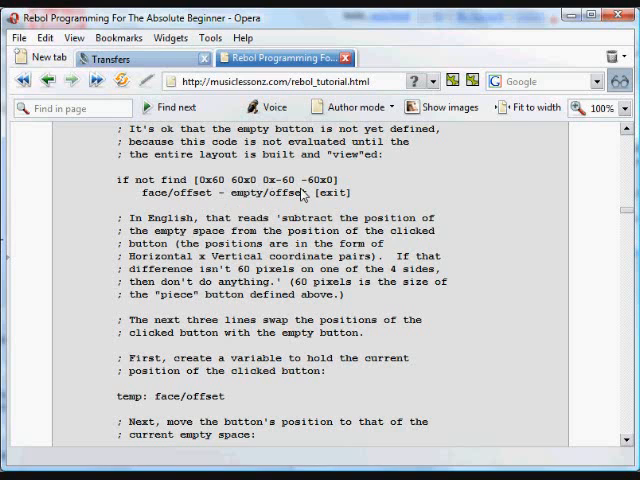
pyautogui.scroll(-3)
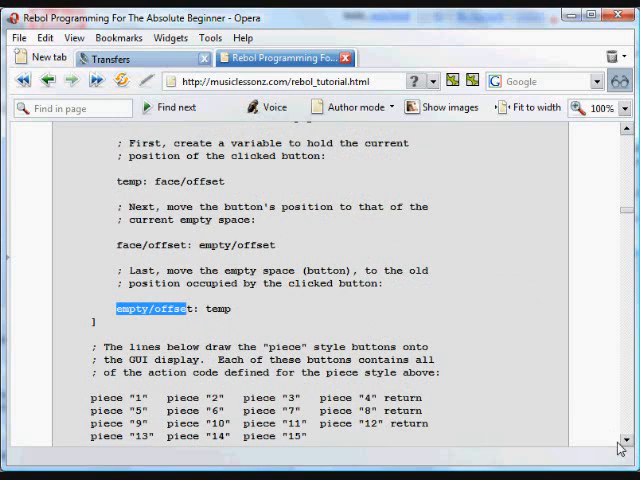
pyautogui.scroll(-3)
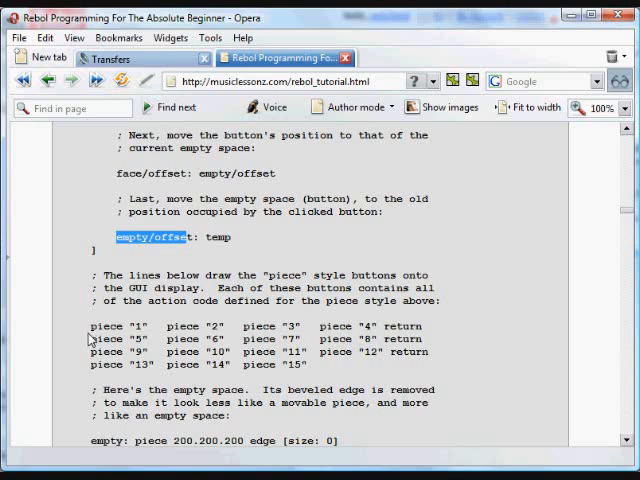
pyautogui.moveTo(122, 336)
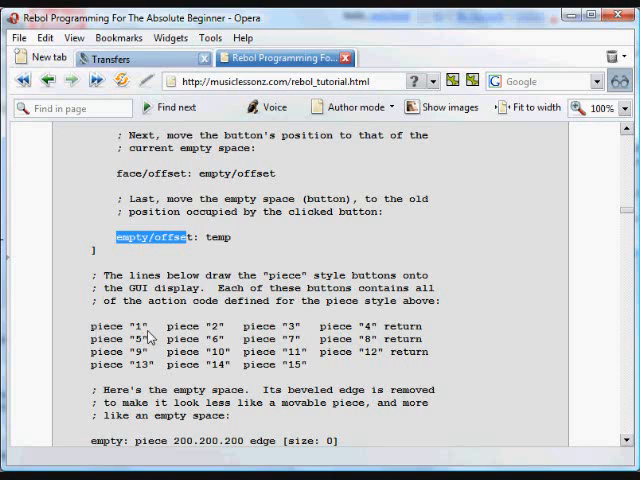
pyautogui.moveTo(290, 372)
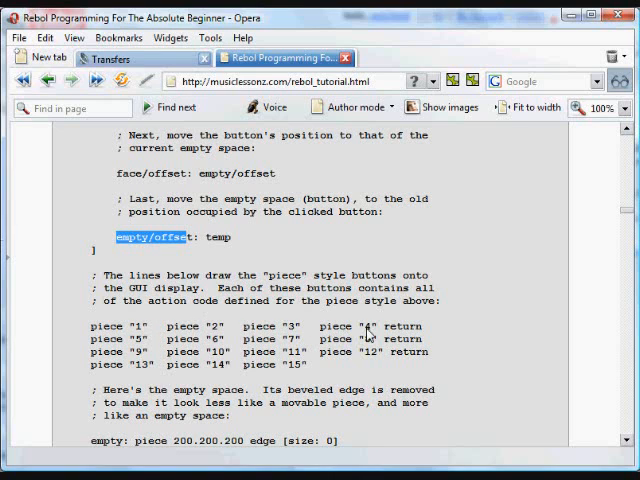
pyautogui.moveTo(104, 344)
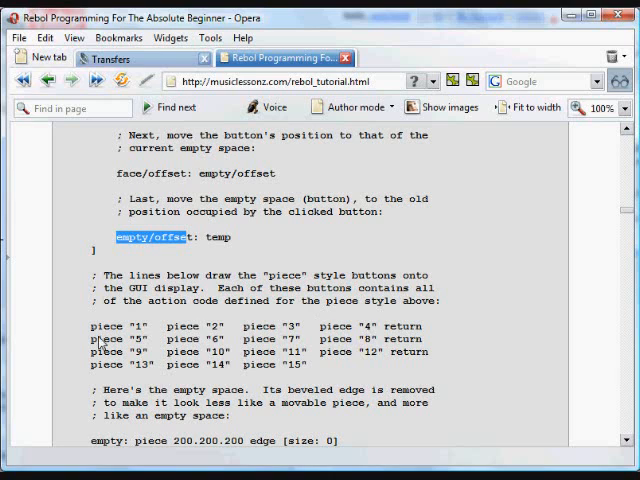
pyautogui.moveTo(196, 328)
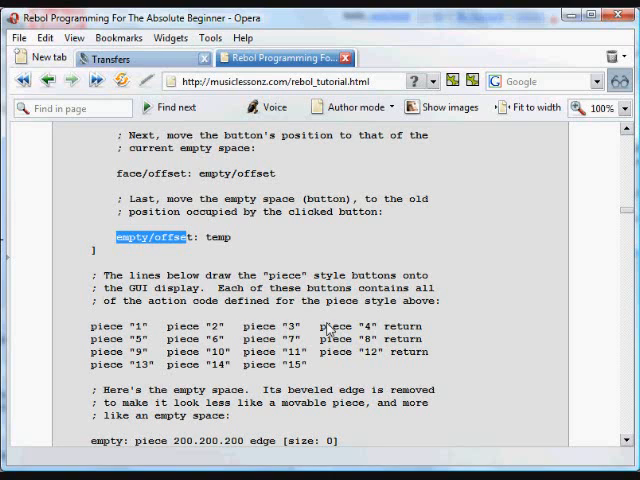
pyautogui.moveTo(372, 328)
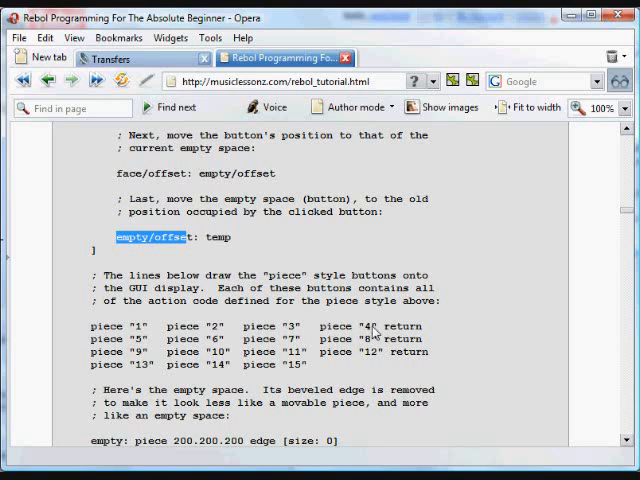
pyautogui.moveTo(144, 344)
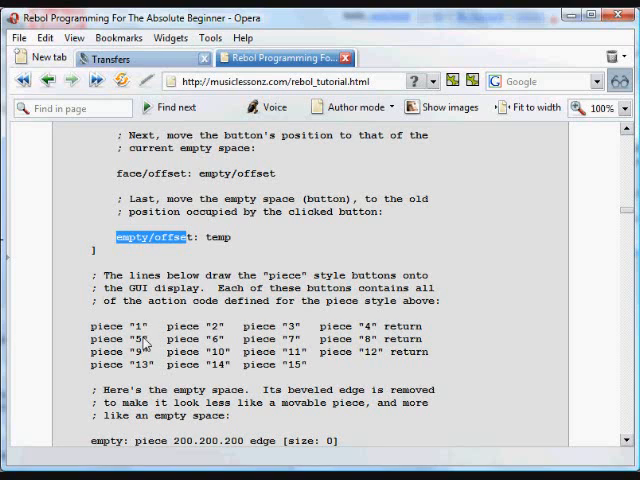
pyautogui.moveTo(212, 364)
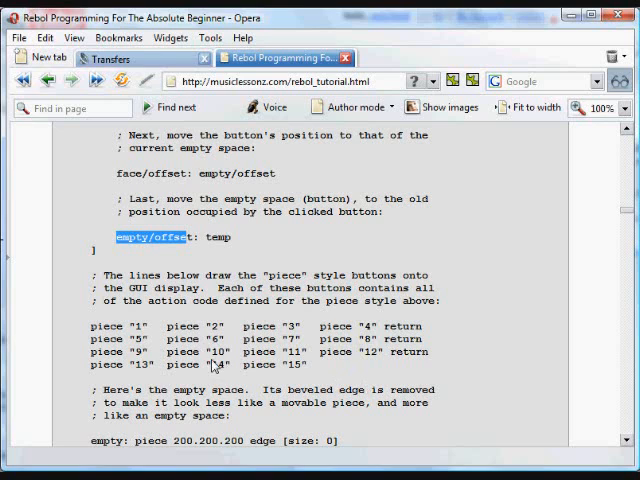
pyautogui.moveTo(290, 370)
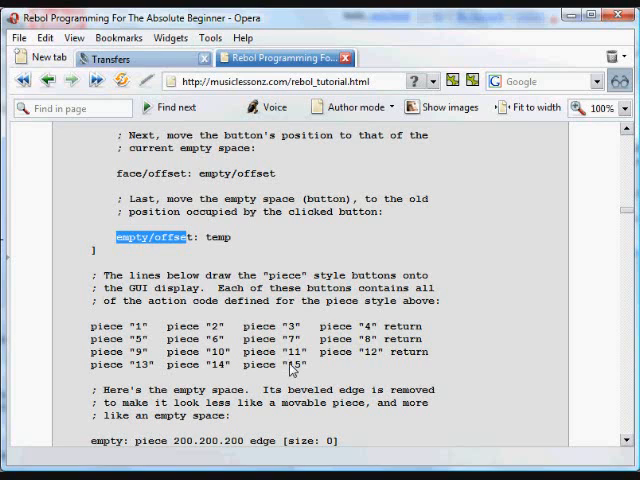
pyautogui.moveTo(522, 366)
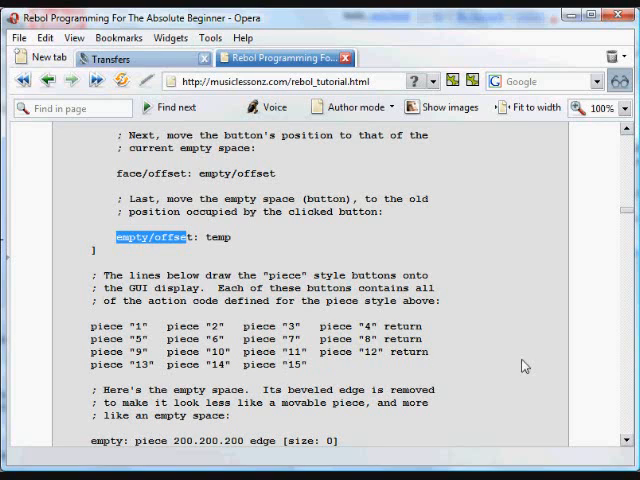
pyautogui.scroll(-3)
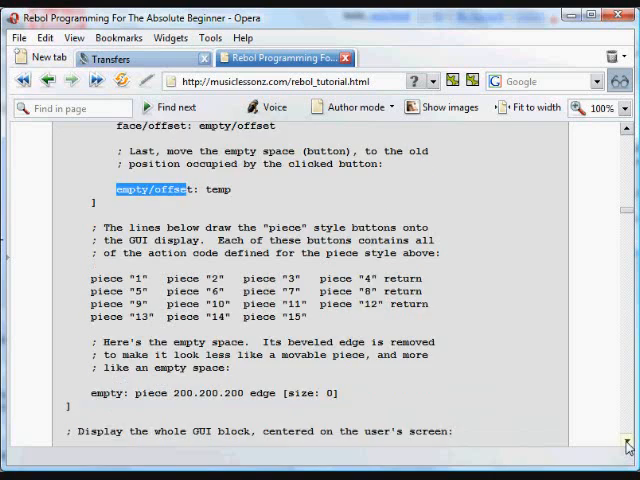
pyautogui.scroll(-3)
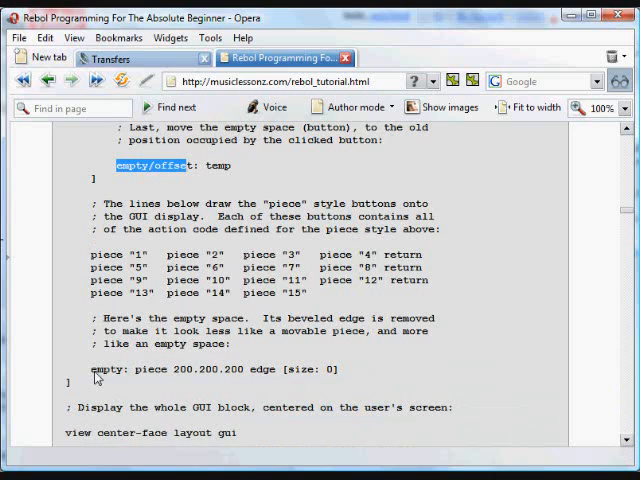
pyautogui.moveTo(136, 378)
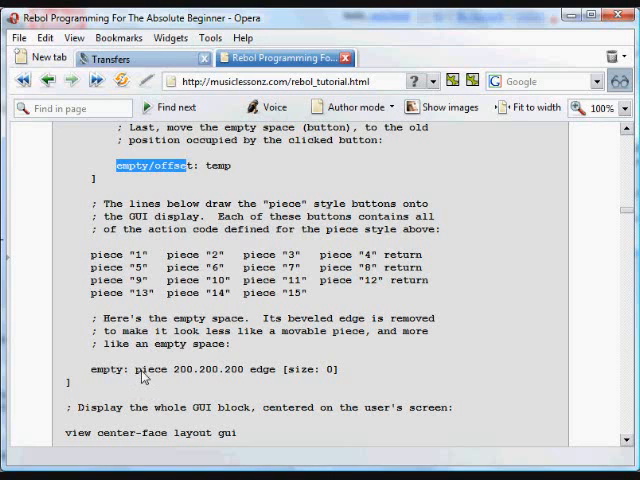
pyautogui.moveTo(188, 380)
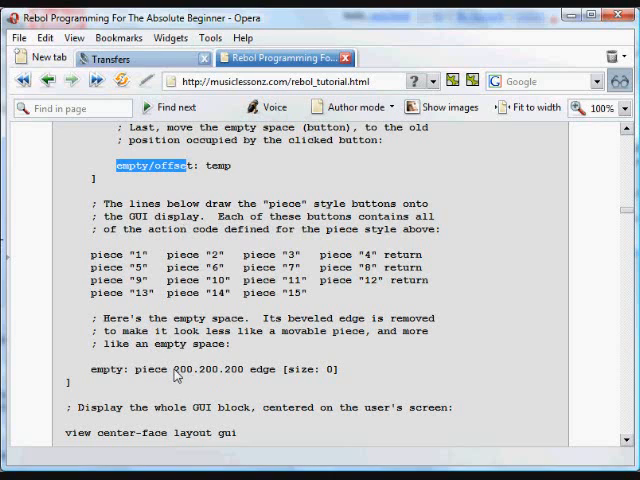
pyautogui.doubleClick(208, 368)
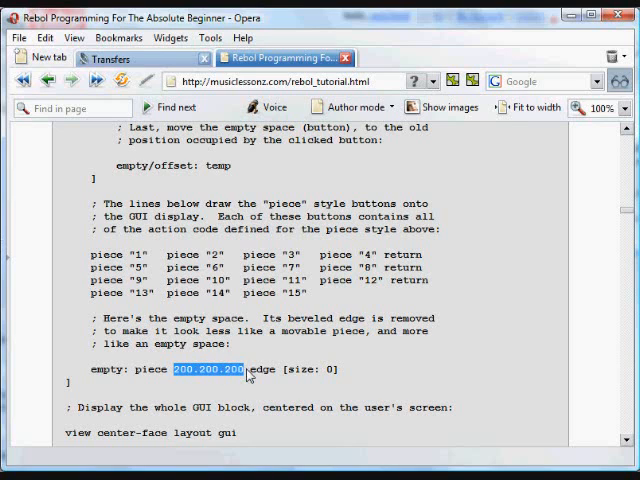
pyautogui.moveTo(322, 404)
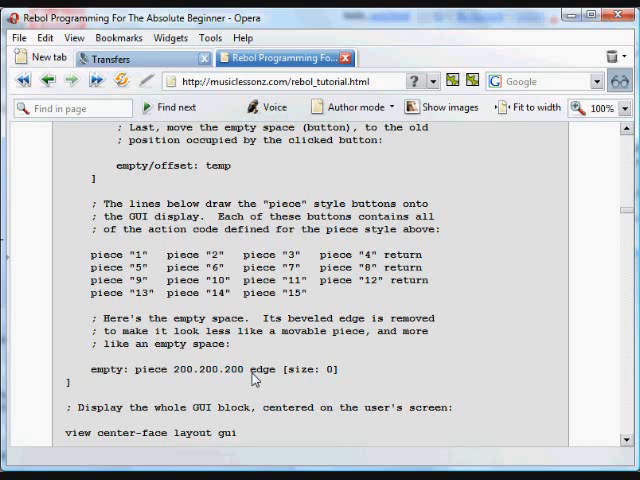
pyautogui.doubleClick(264, 368)
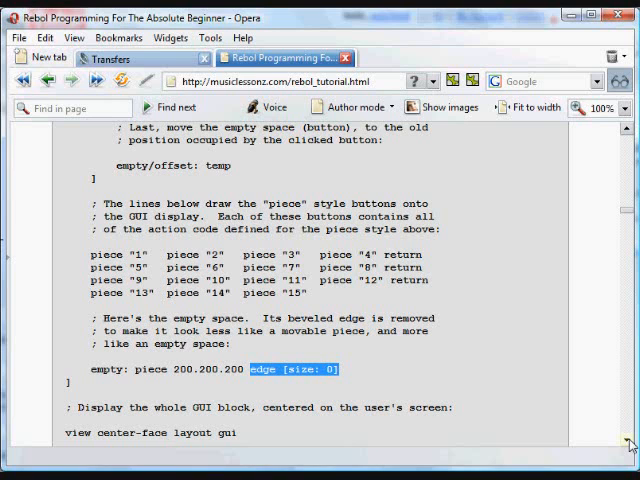
pyautogui.scroll(-3)
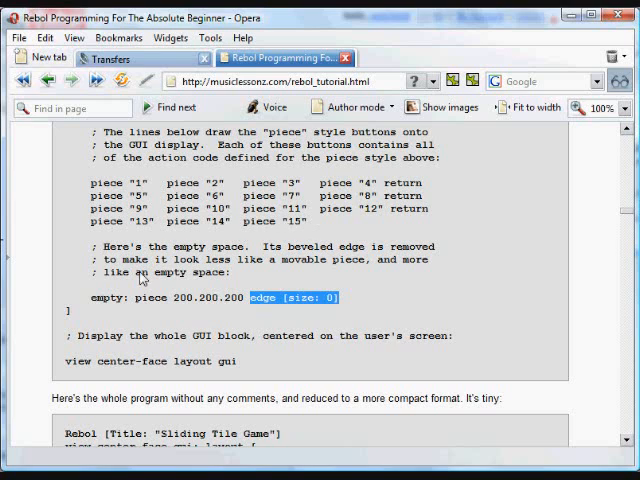
pyautogui.moveTo(352, 222)
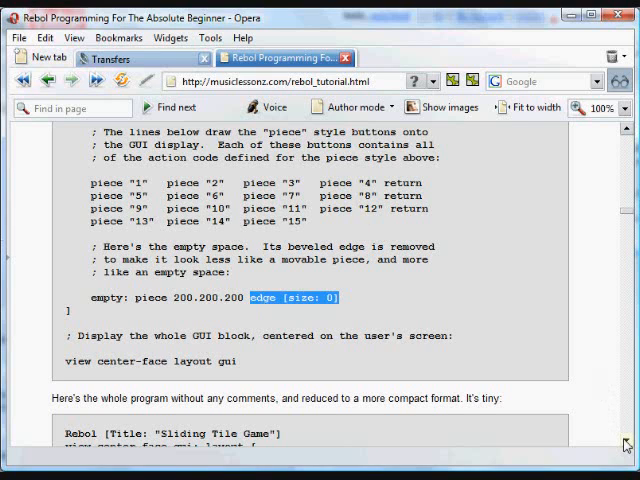
pyautogui.scroll(-3)
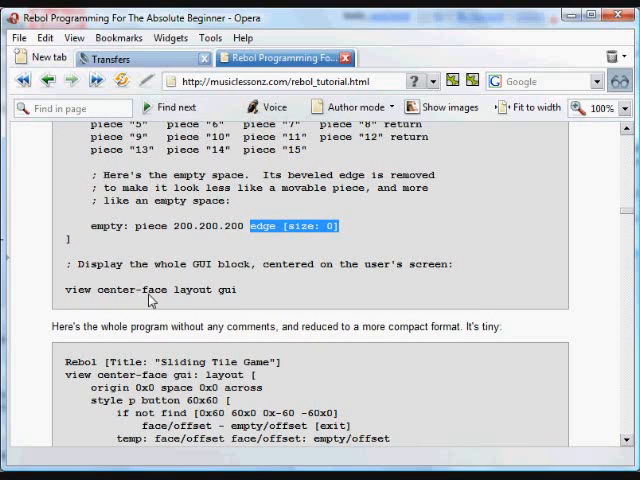
pyautogui.moveTo(172, 308)
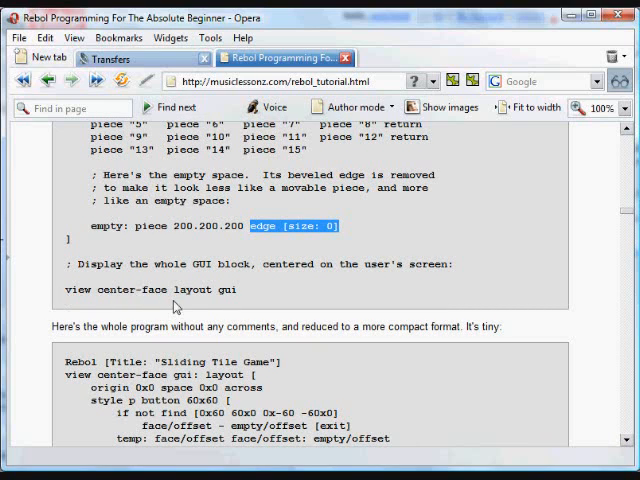